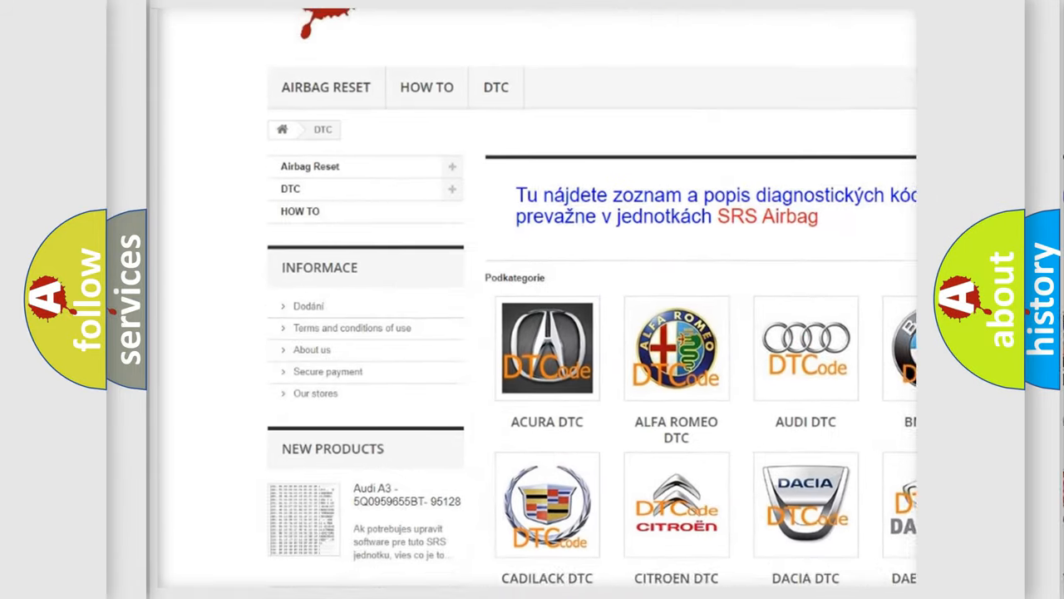
scroll(down, 3)
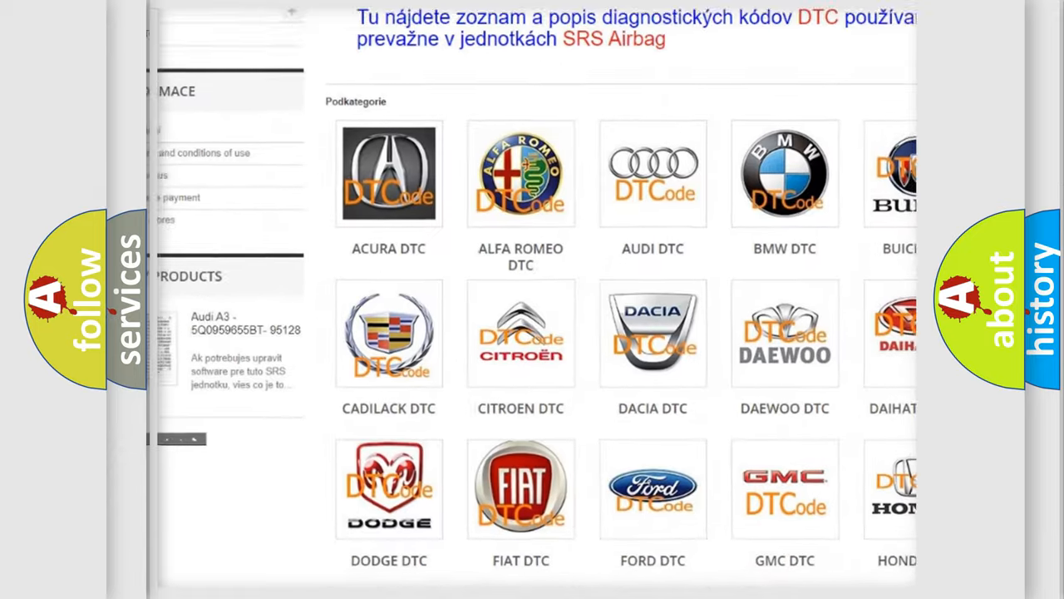